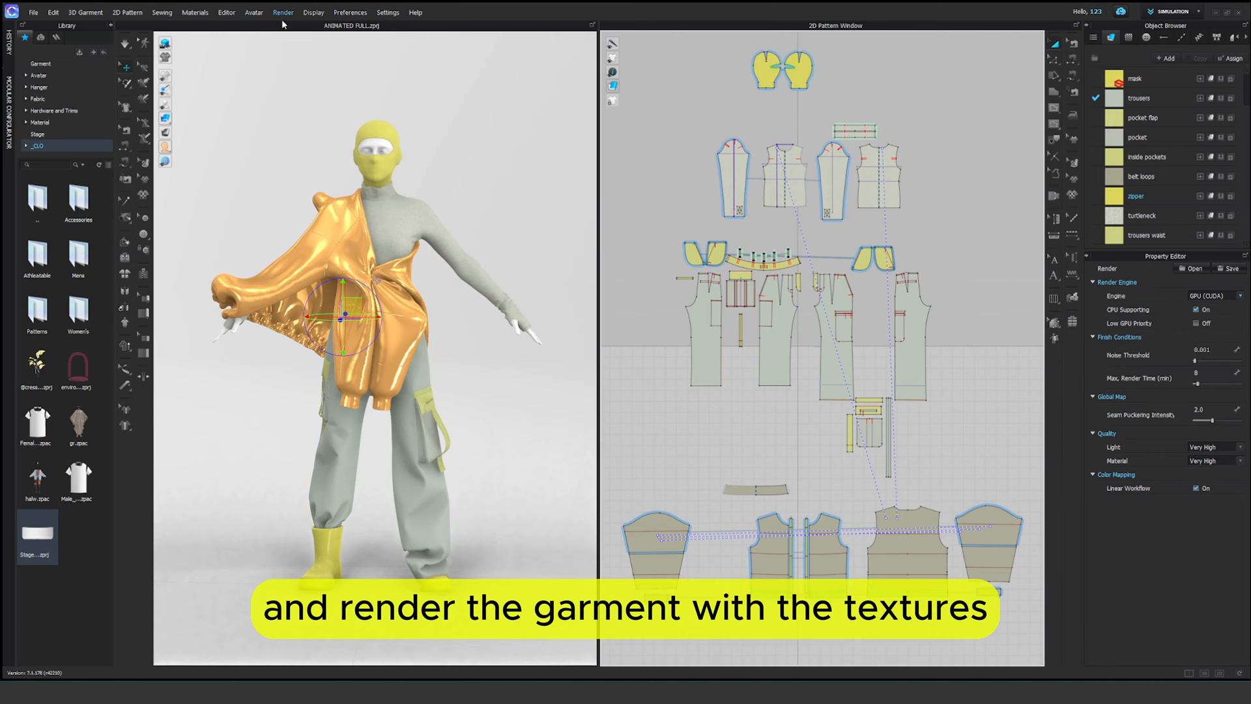
- Render the fully textured outfit and bring up the saved Custom View list
left_click(282, 12)
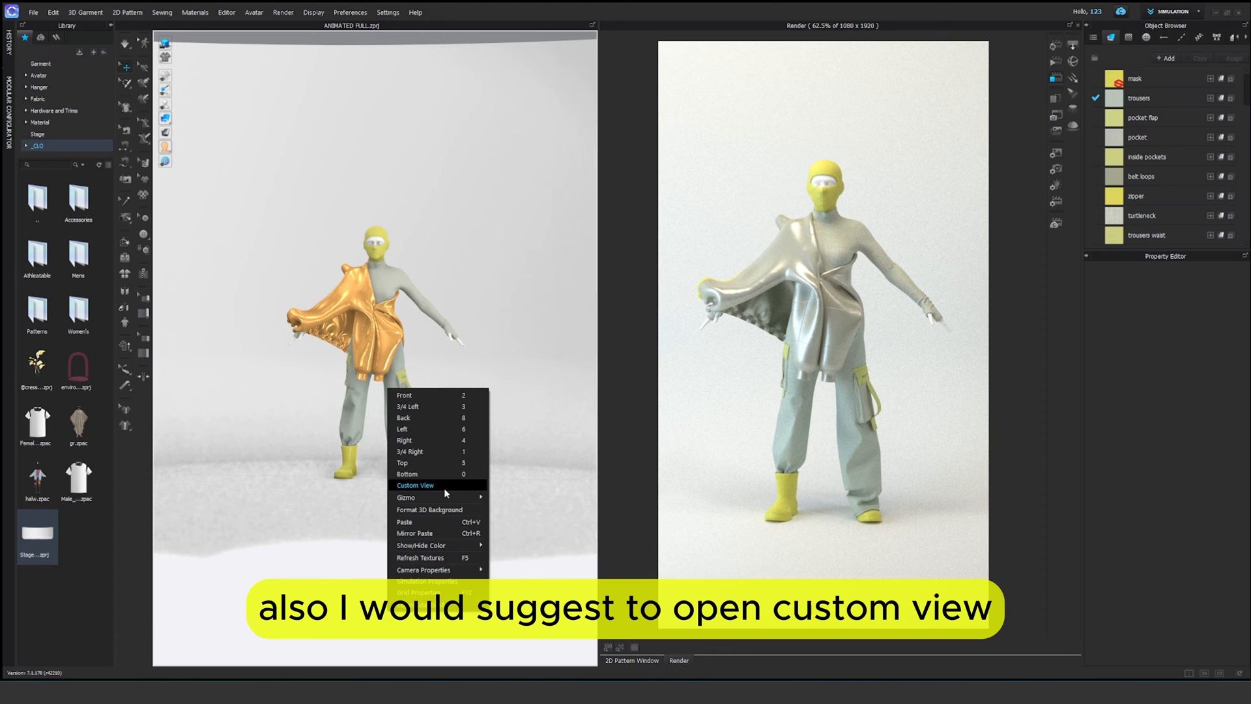
left_click(415, 485)
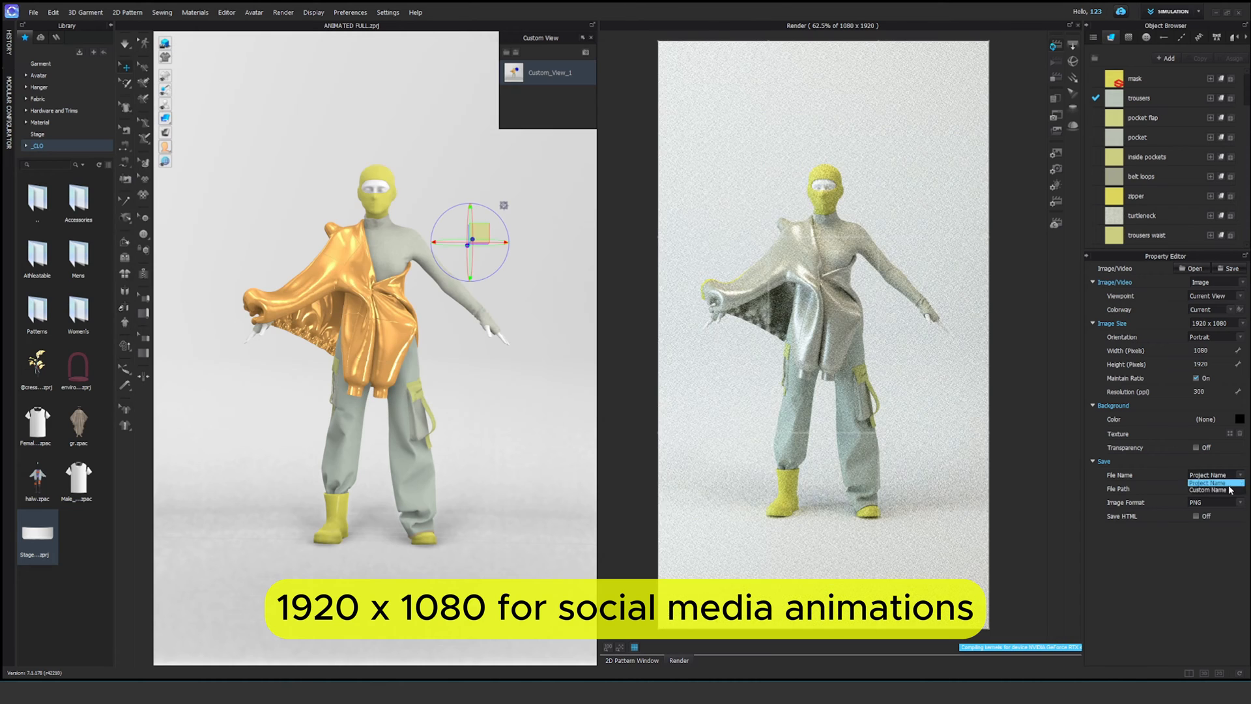
- Enable a custom file name for the 1080×1920 portrait render output
left_click(1213, 483)
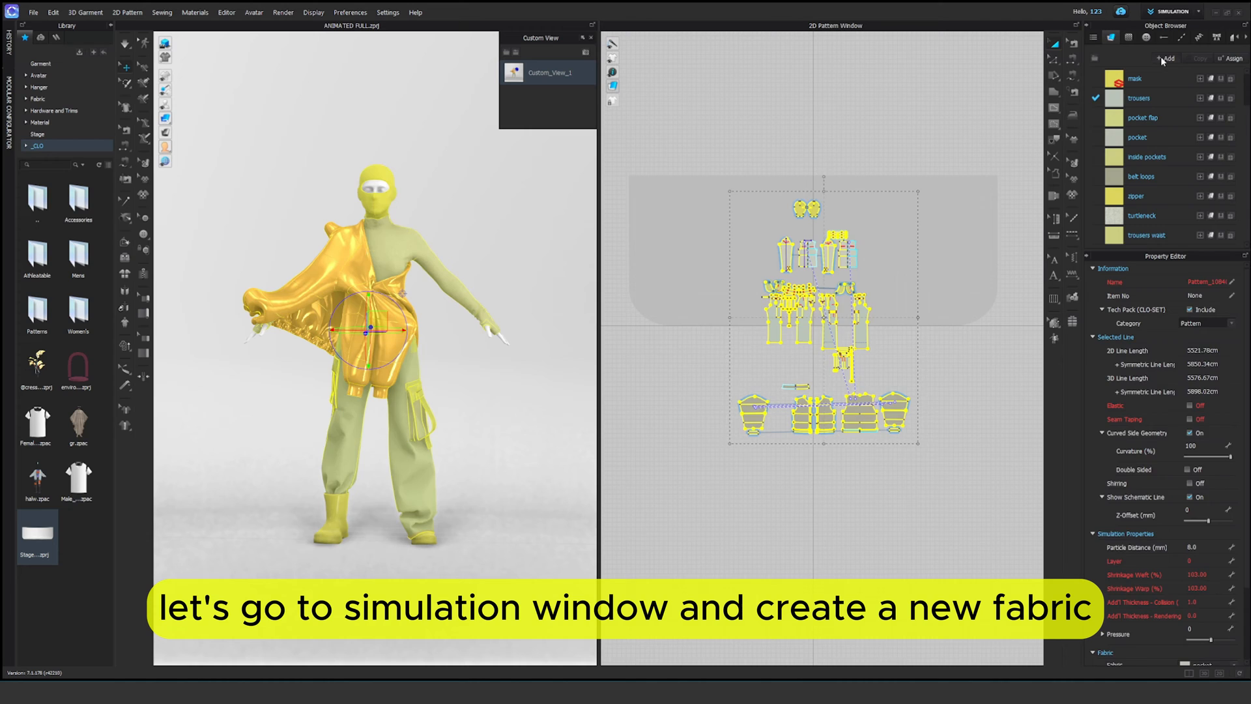
- Add a white 'clay' fabric with Roughness 40 and apply it to the outfit pieces
left_click(1165, 57)
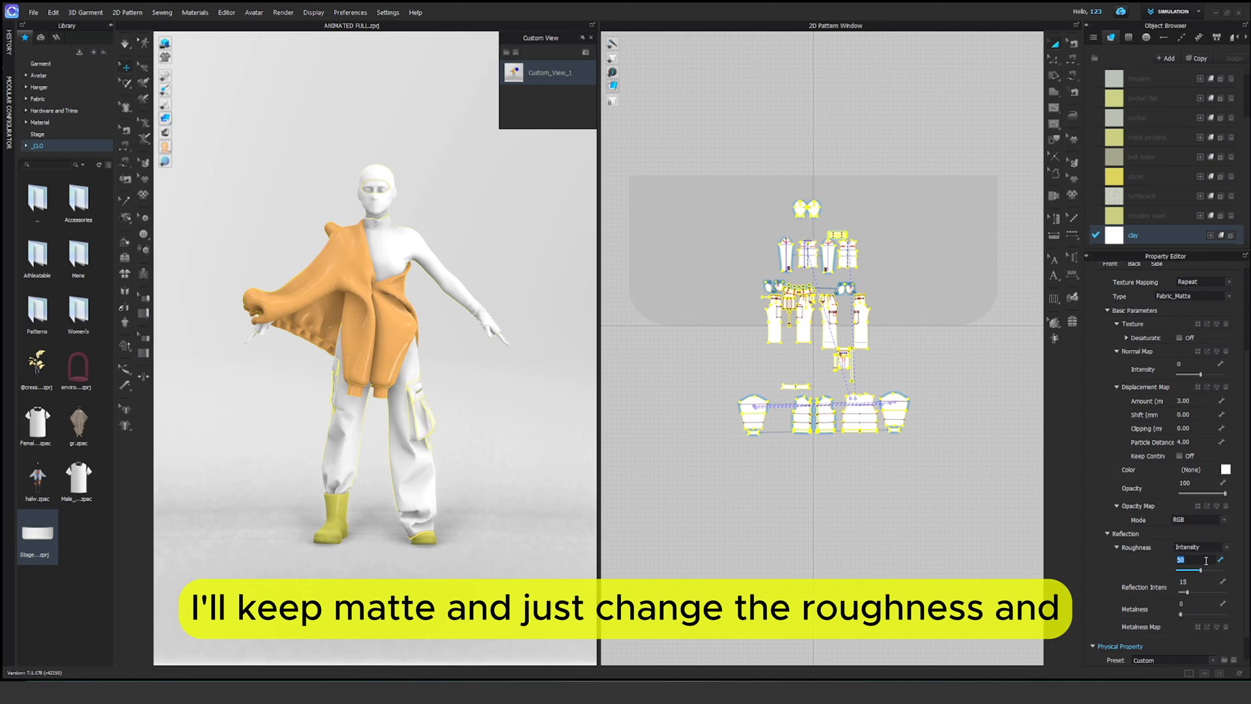
type("40")
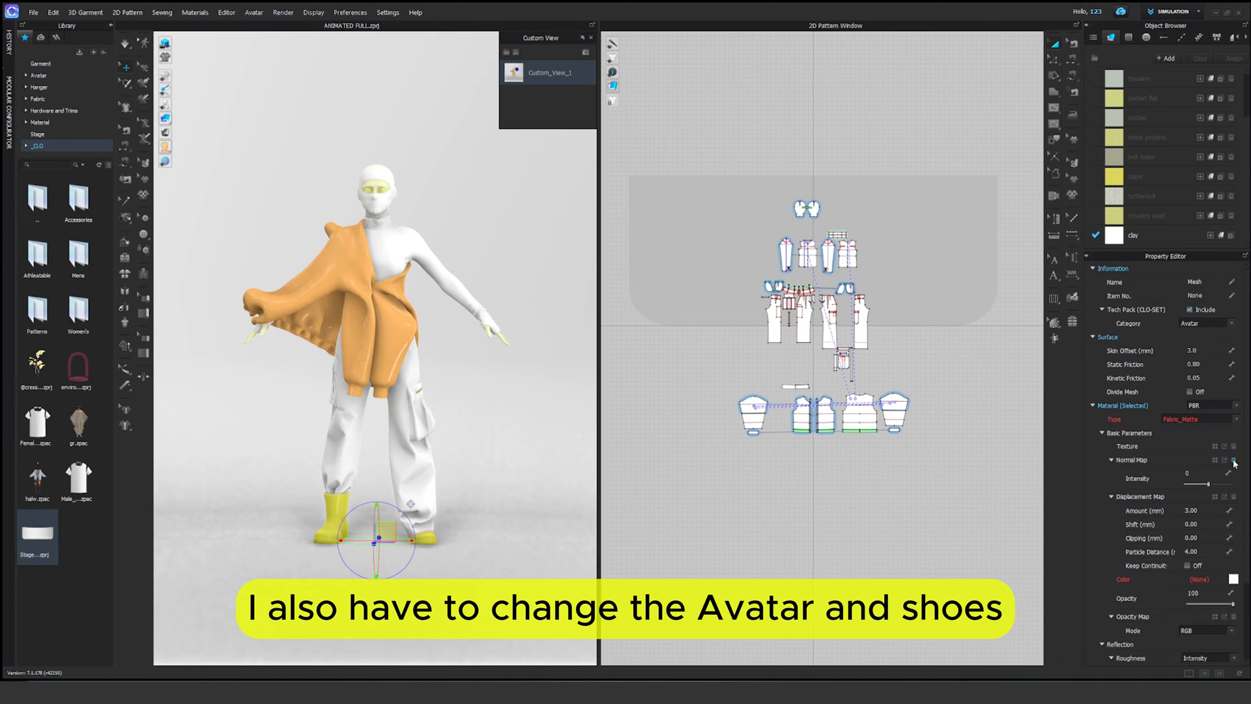
left_click(1199, 579)
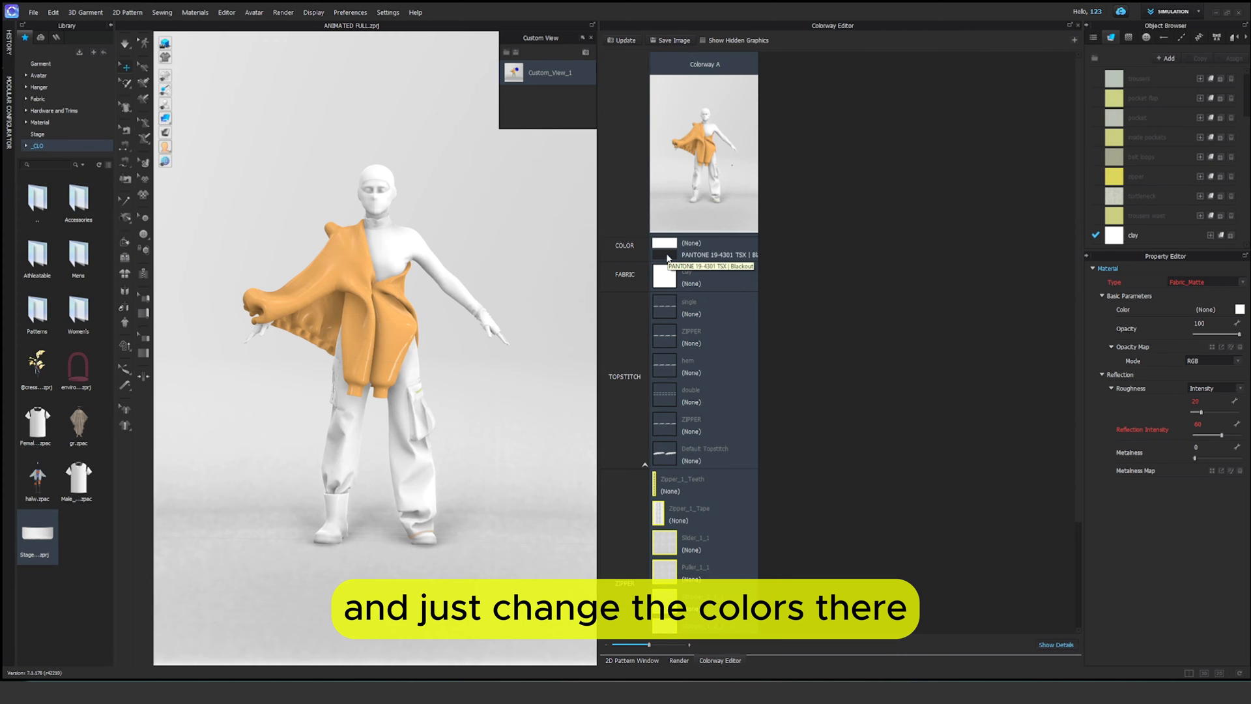
- Change the avatar, mask and boots colour to white FFFFFF
left_click(664, 242)
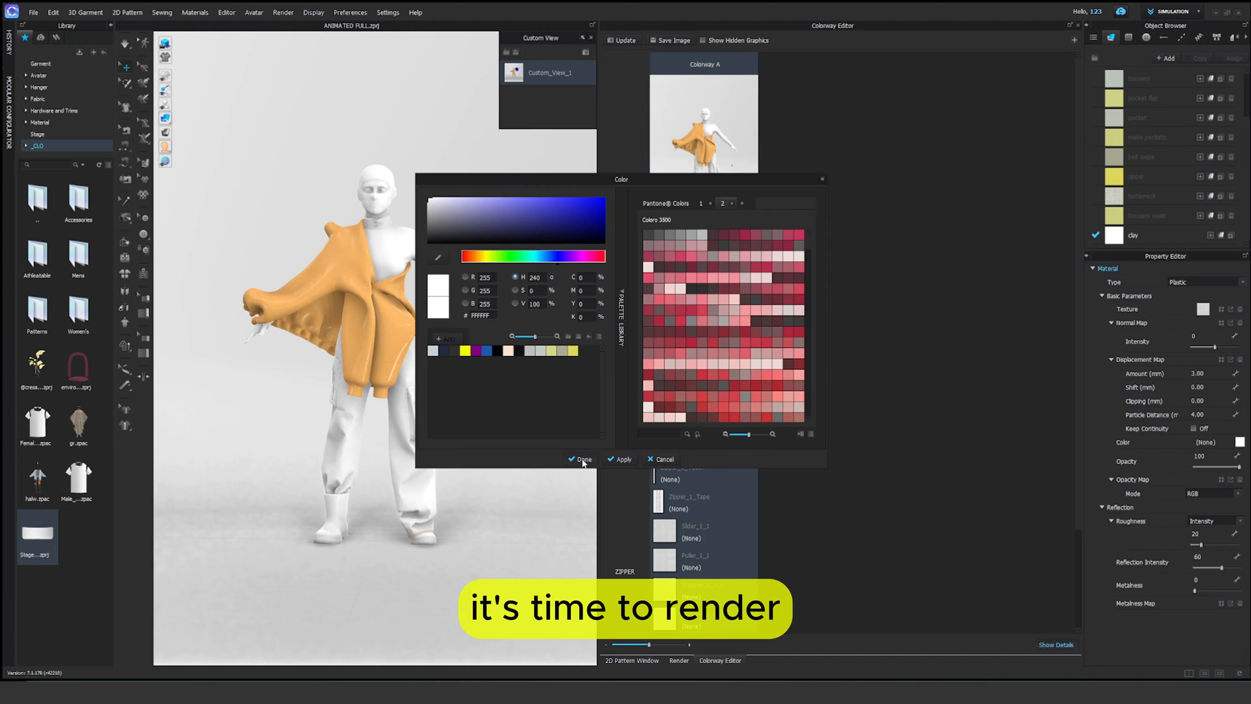
double_click(548, 72)
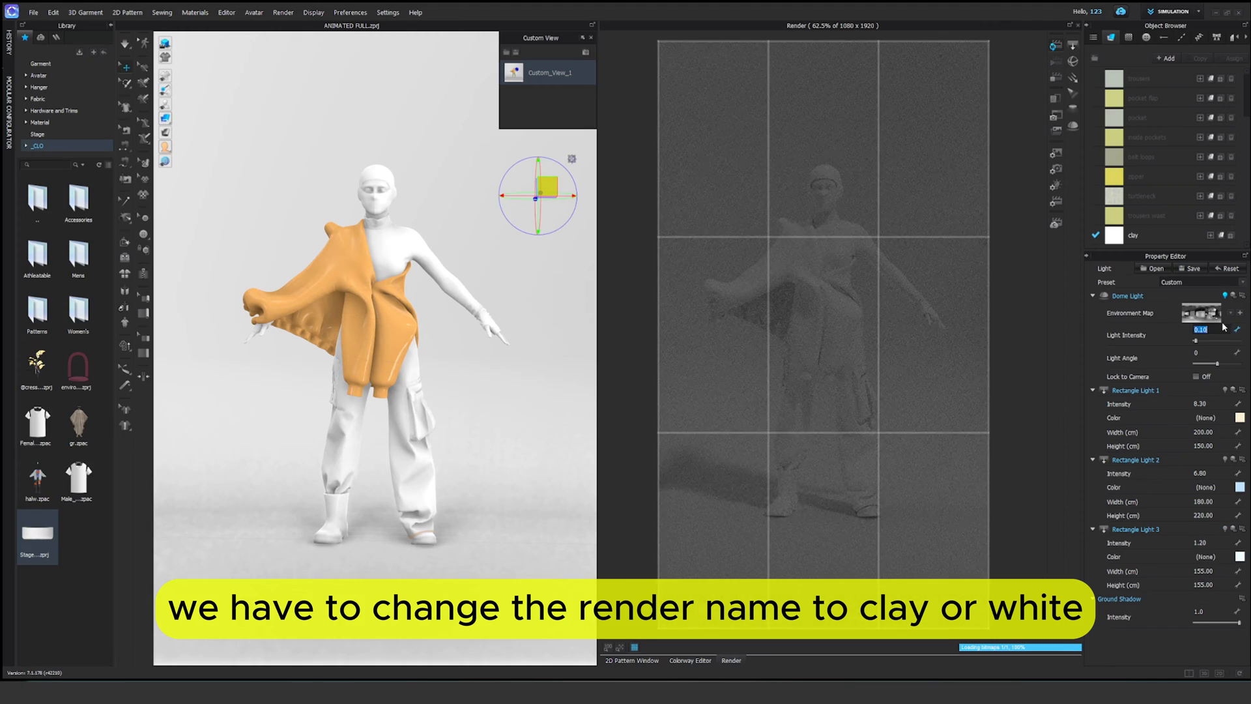
- Lower the Dome Light intensity to 1.00, then to 0.60, for the clay render
type("1.00")
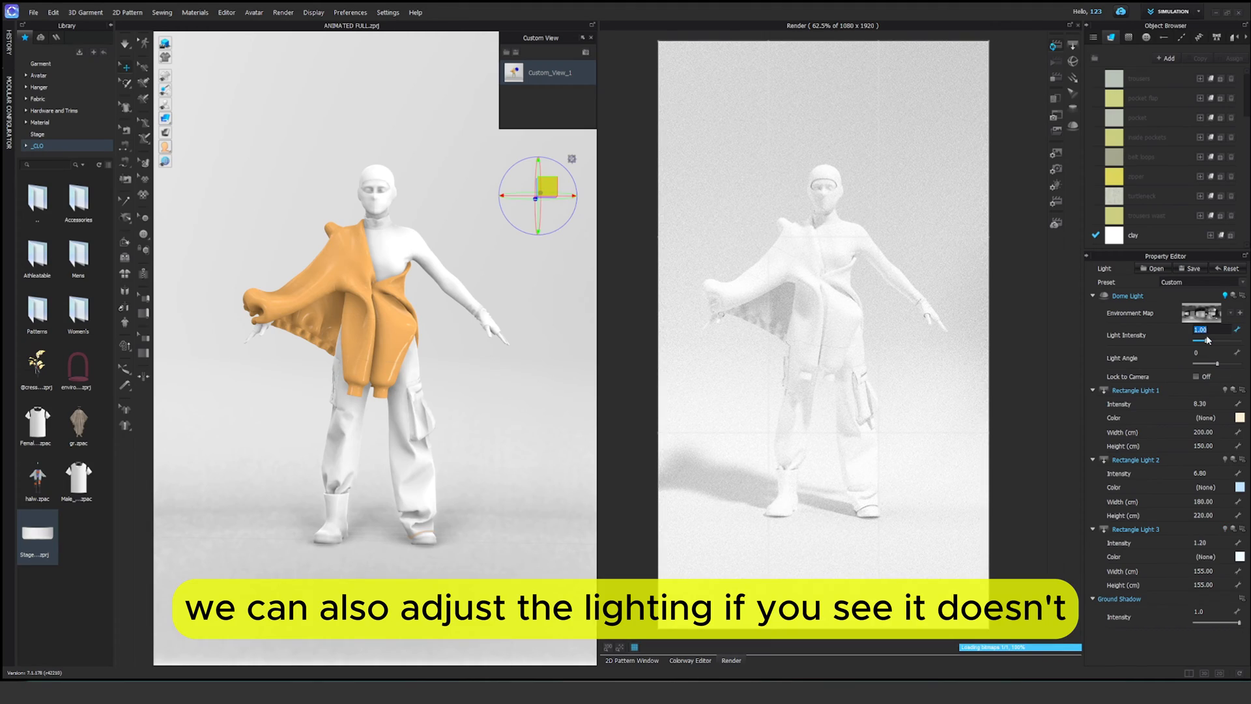
type("0.60")
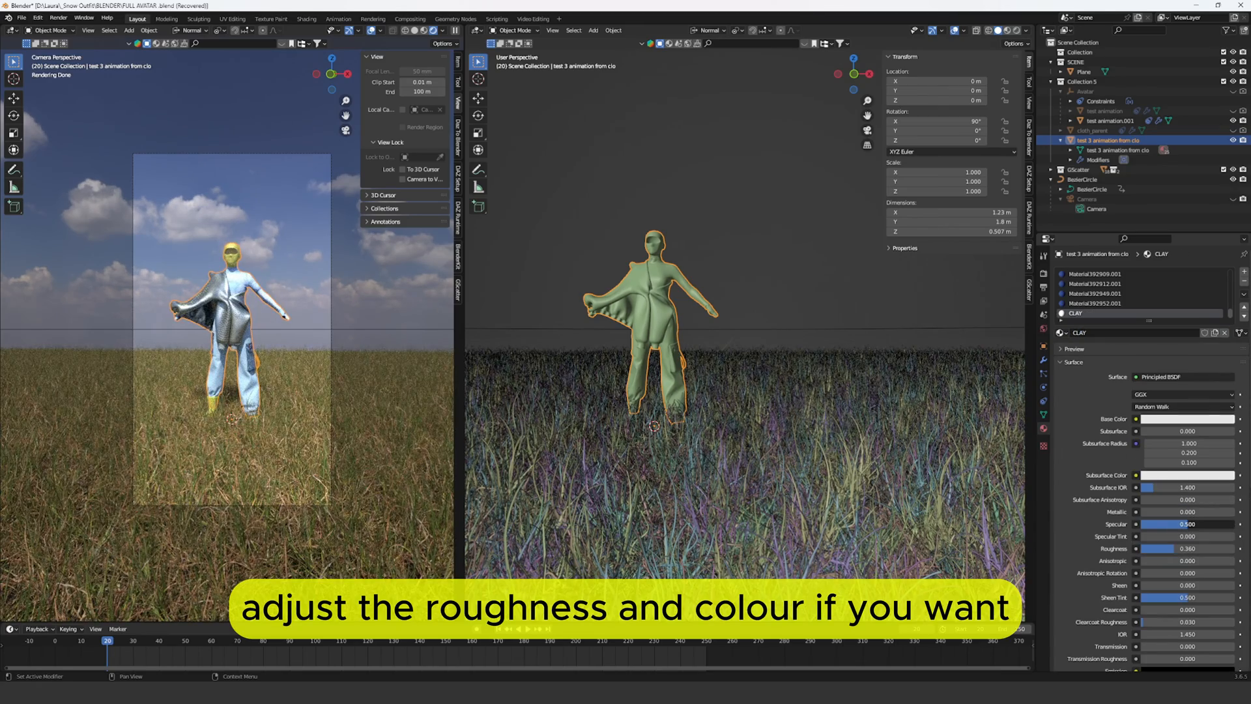
- Raise the CLAY material's specular and set the view layer's Material Override to CLAY
left_click_drag(1174, 523, 1189, 523)
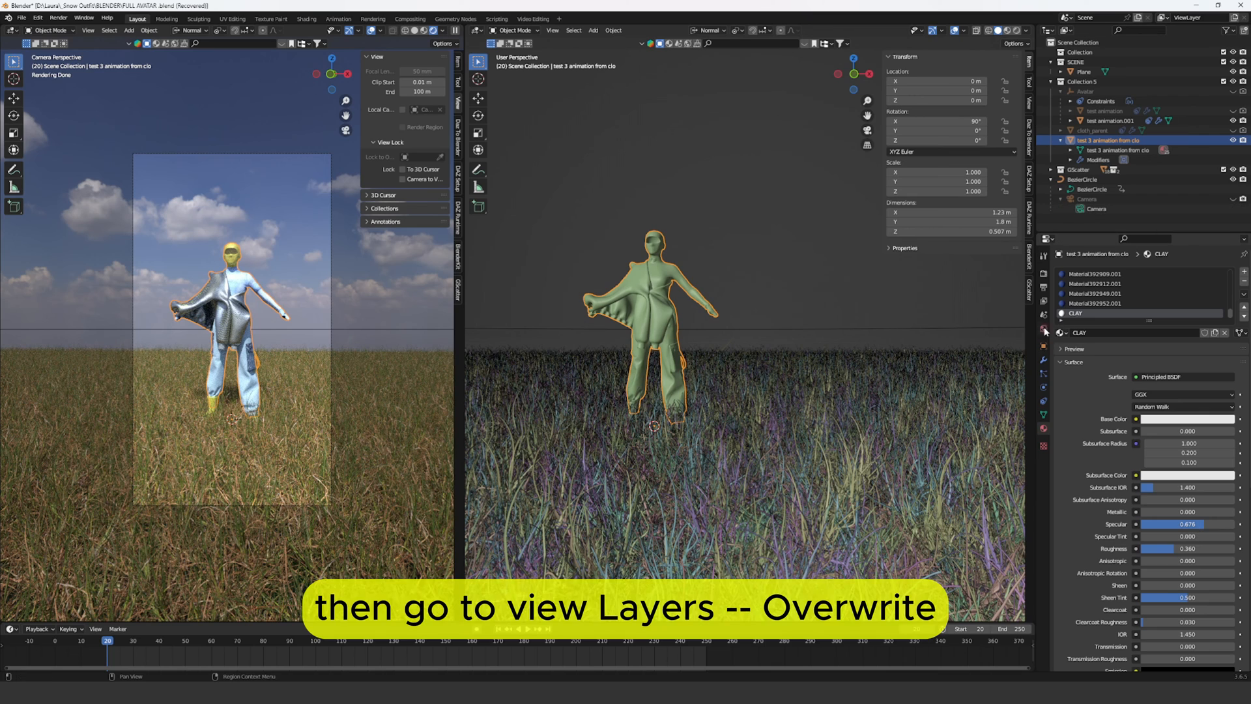
left_click(1043, 255)
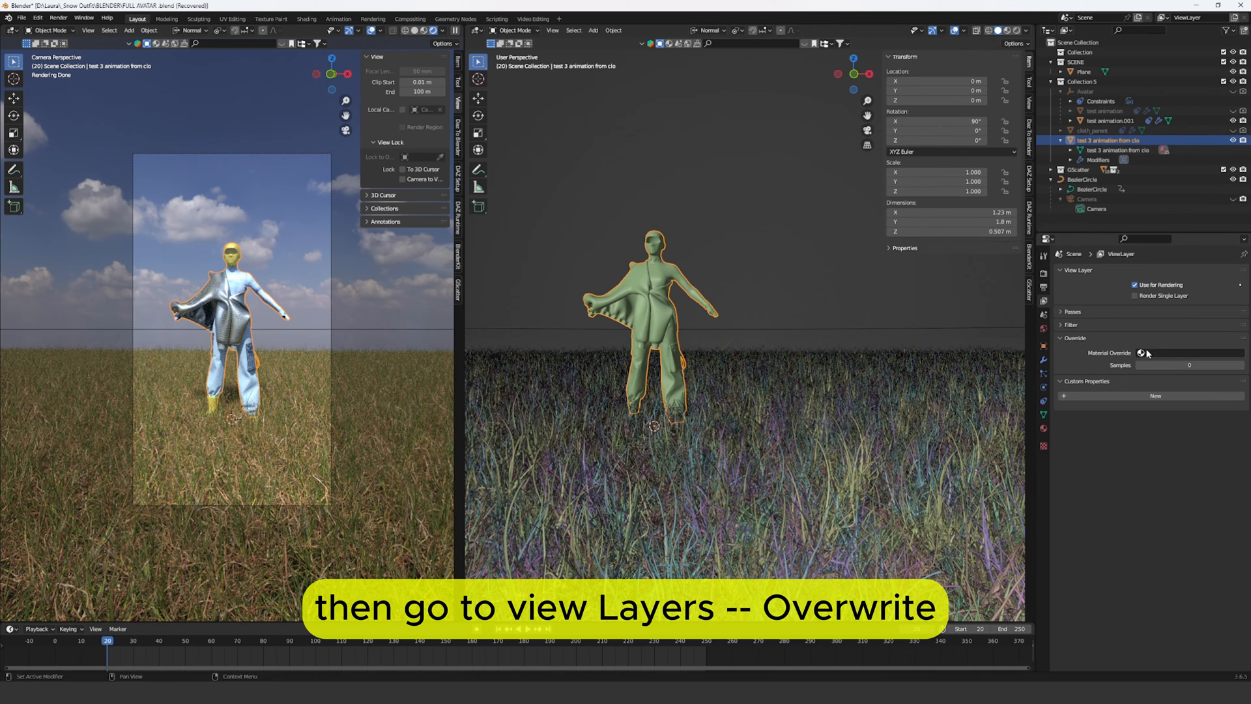
left_click(1142, 353)
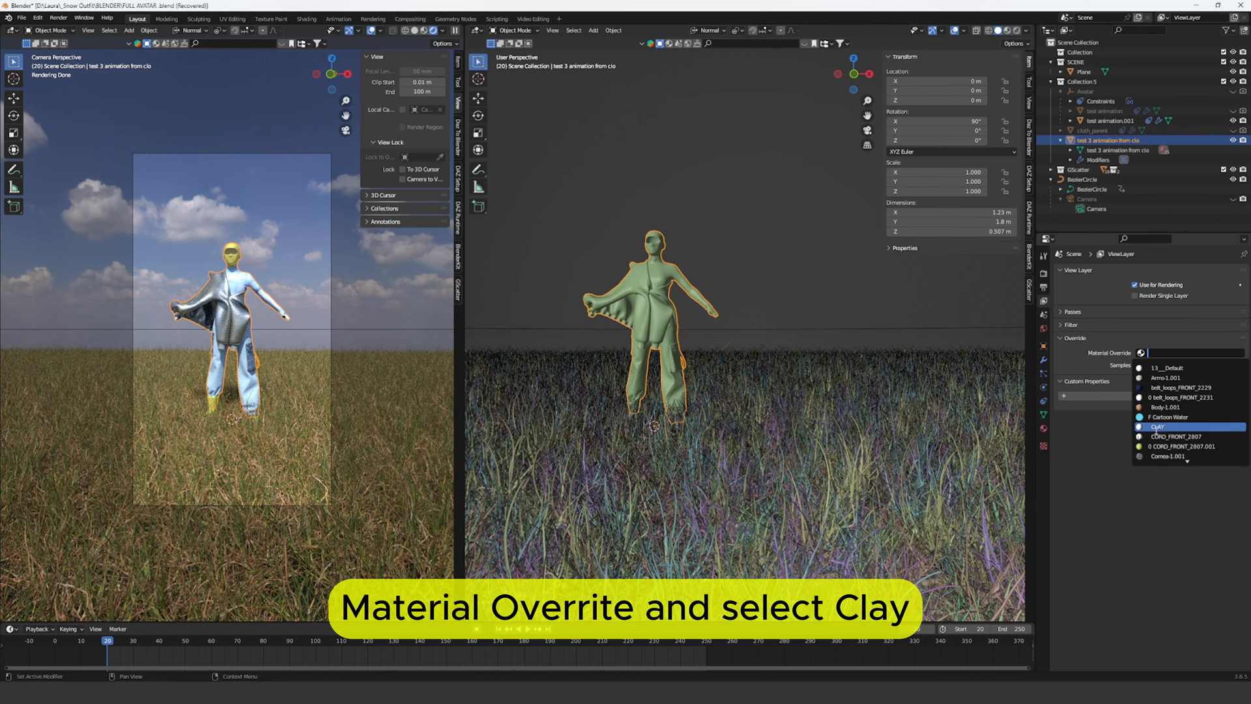
left_click(1155, 427)
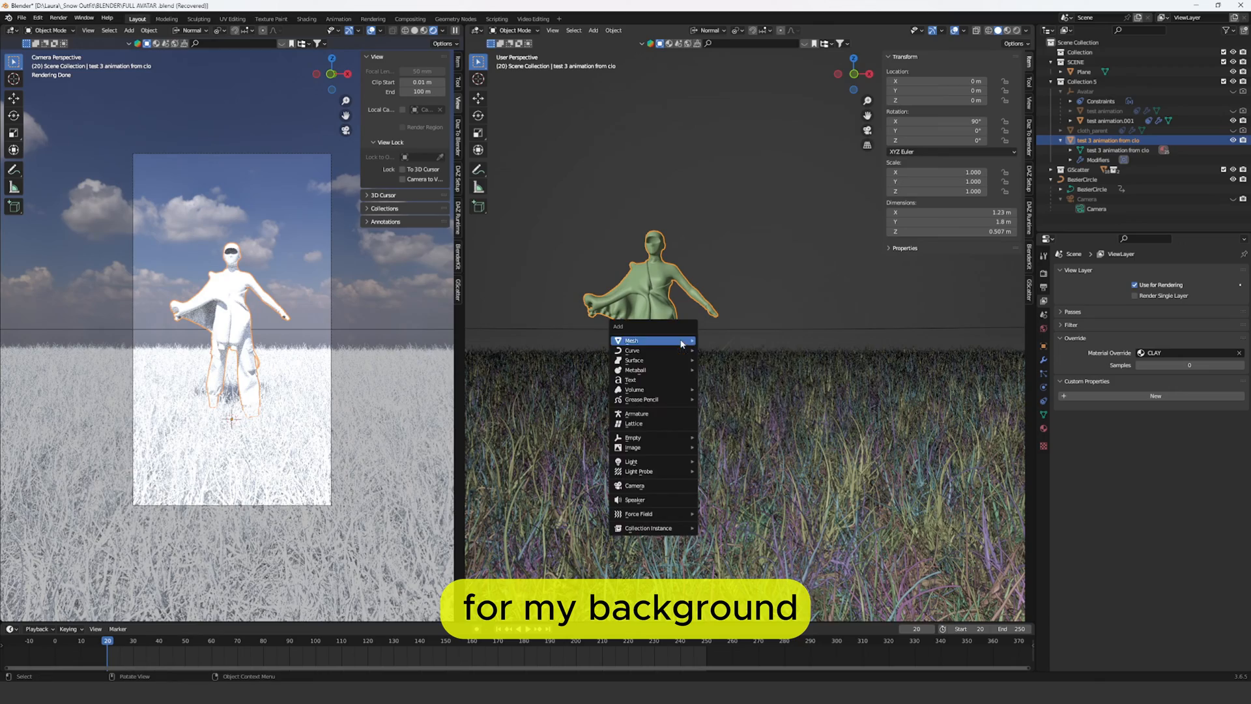
- Add a plane and rotate it 90° on X to stand upright behind the avatar
left_click(631, 340)
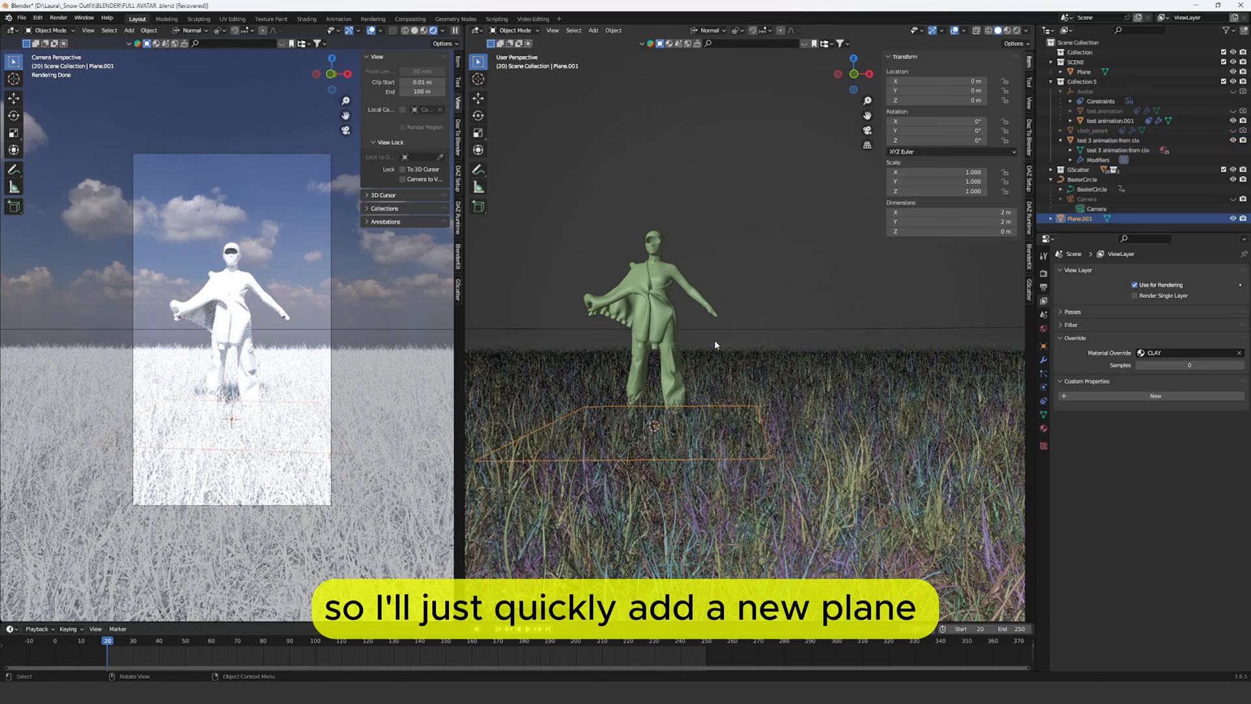
key("Shift+A")
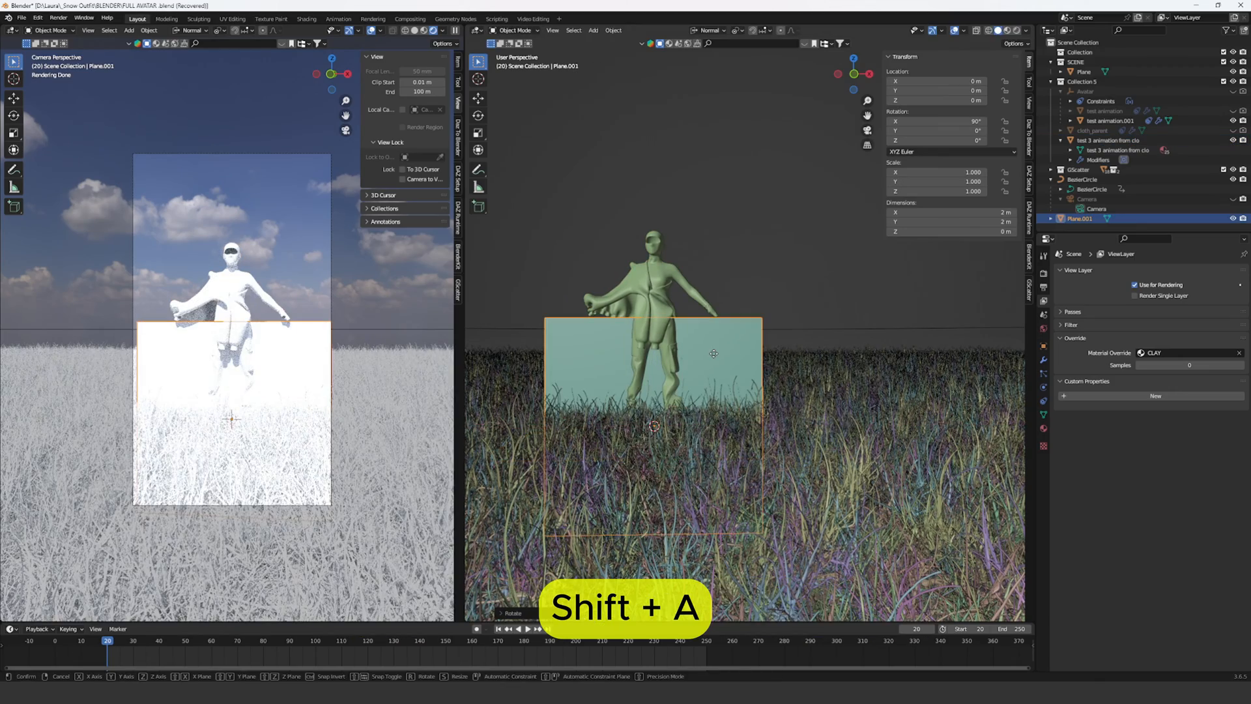